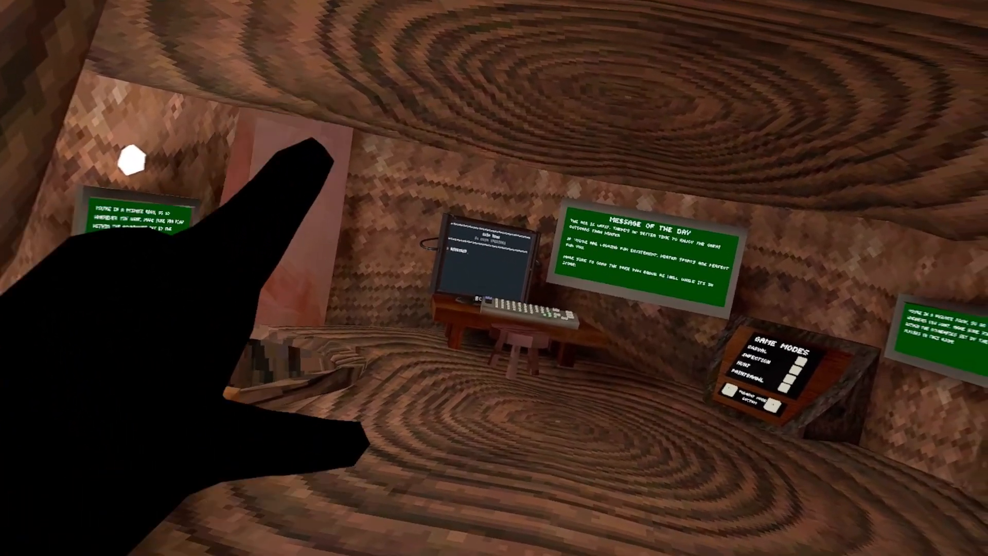
mouse_move(494, 278)
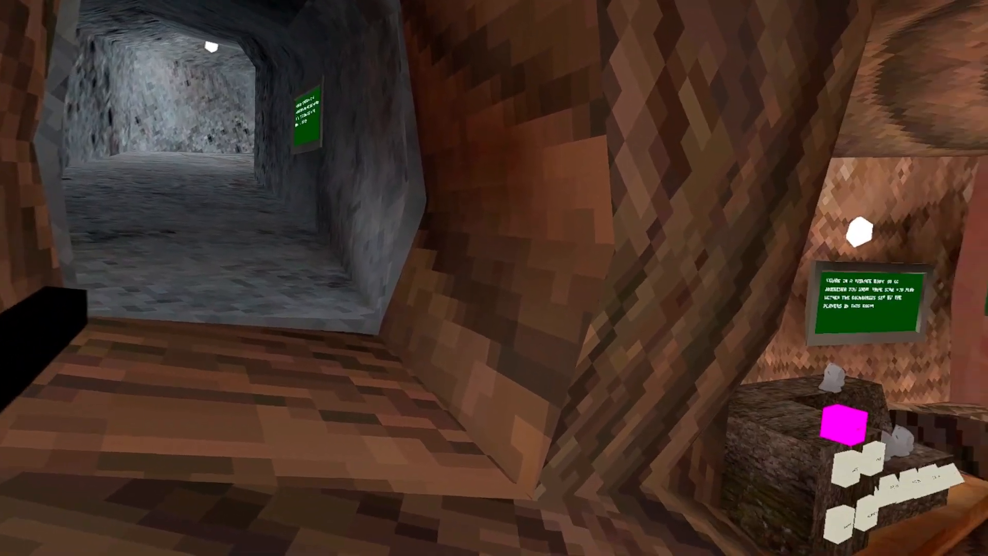
mouse_move(494, 278)
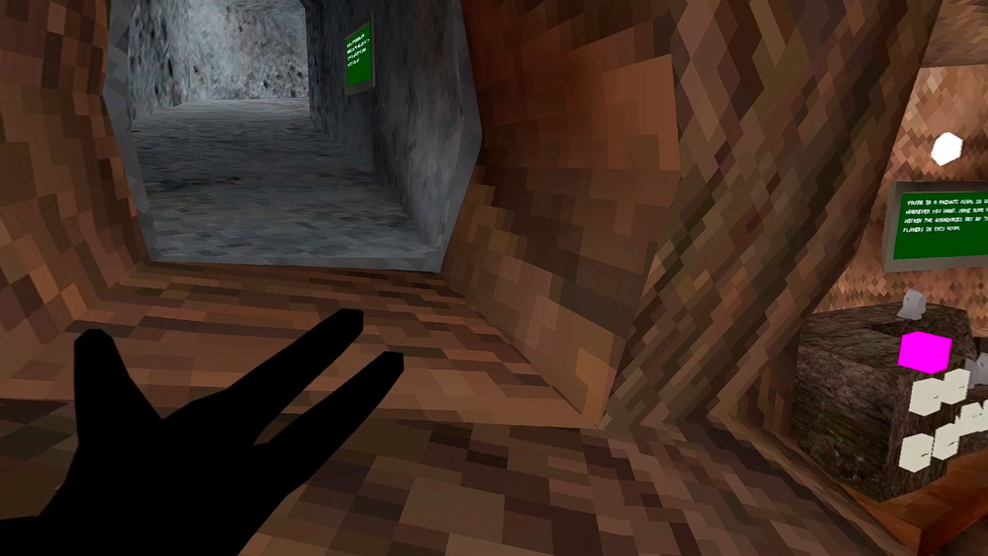
mouse_move(494, 277)
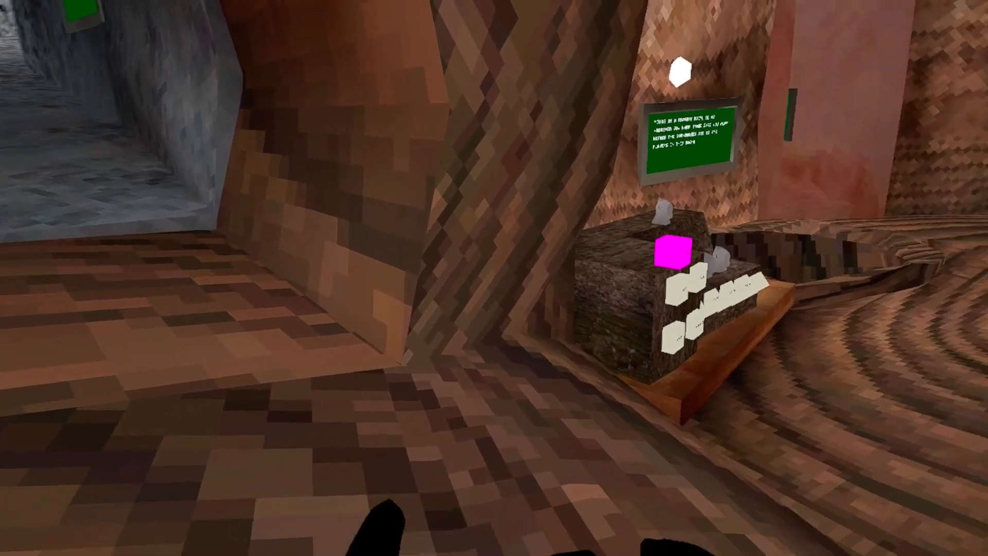
mouse_move(494, 278)
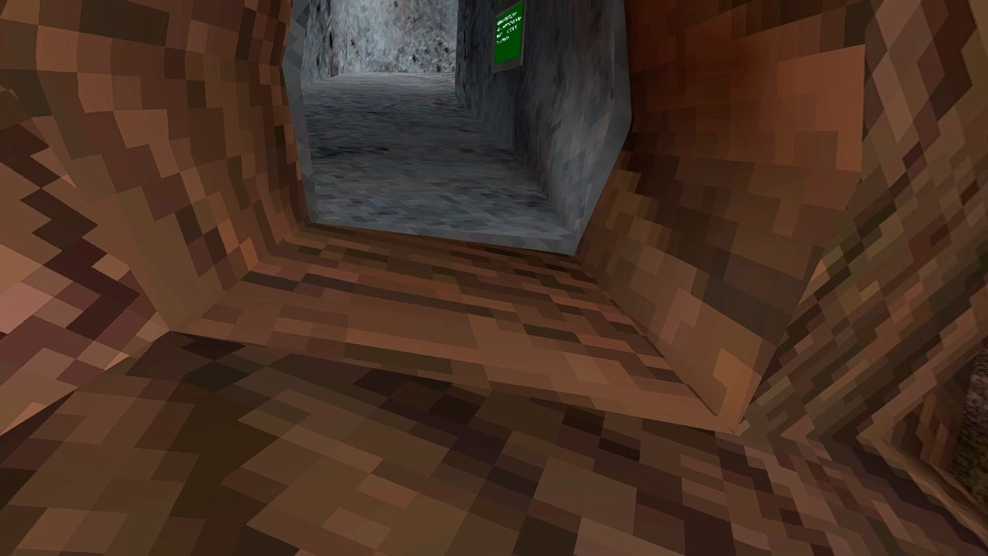
mouse_move(494, 278)
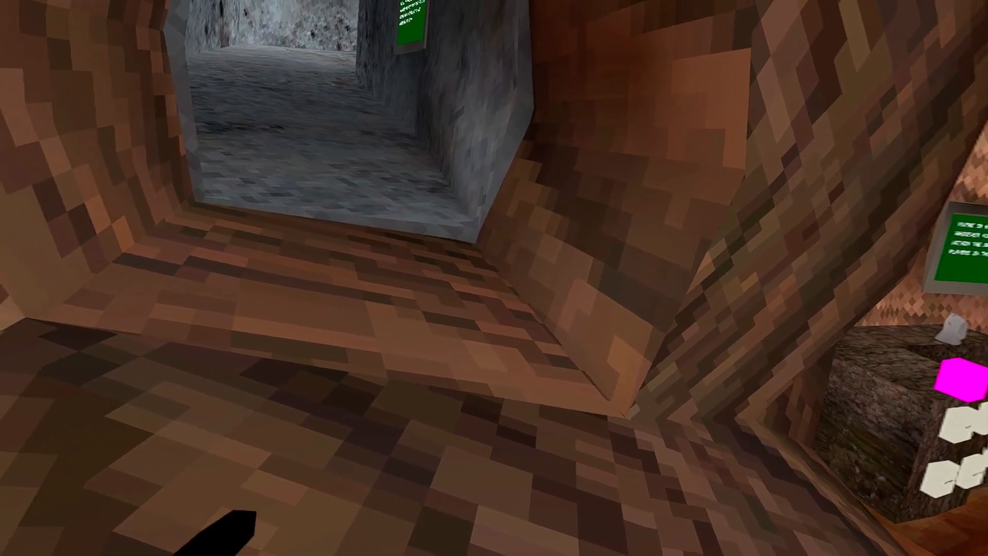
mouse_move(494, 278)
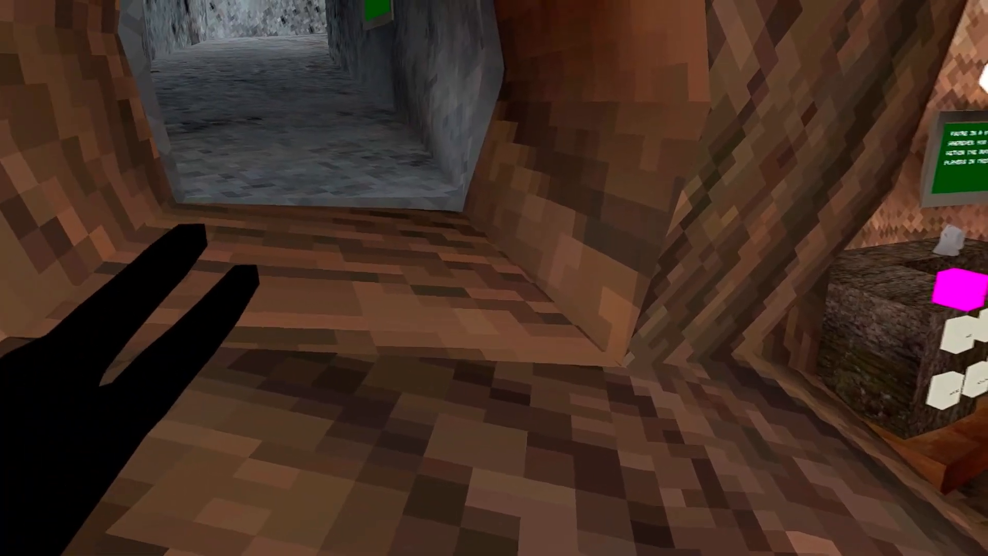
mouse_move(494, 278)
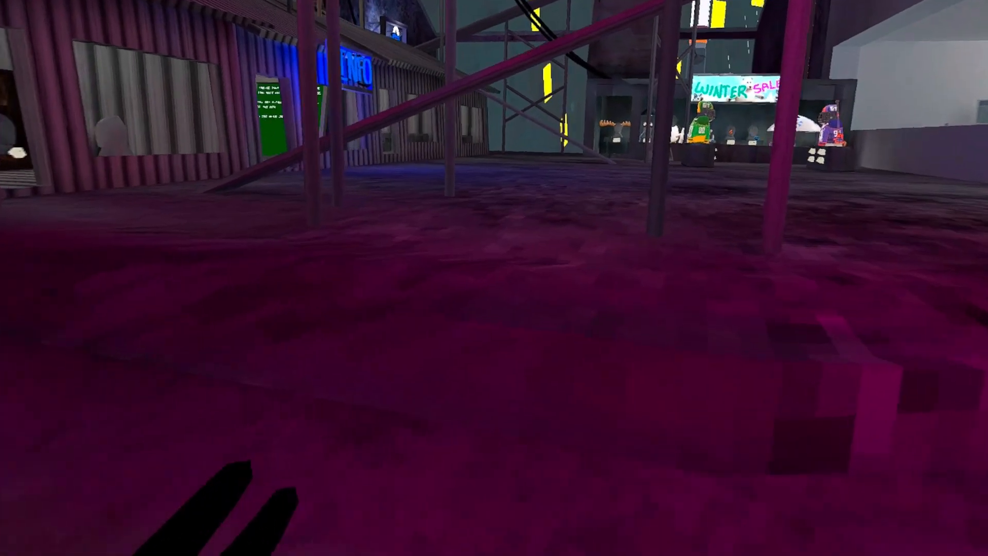
mouse_move(495, 277)
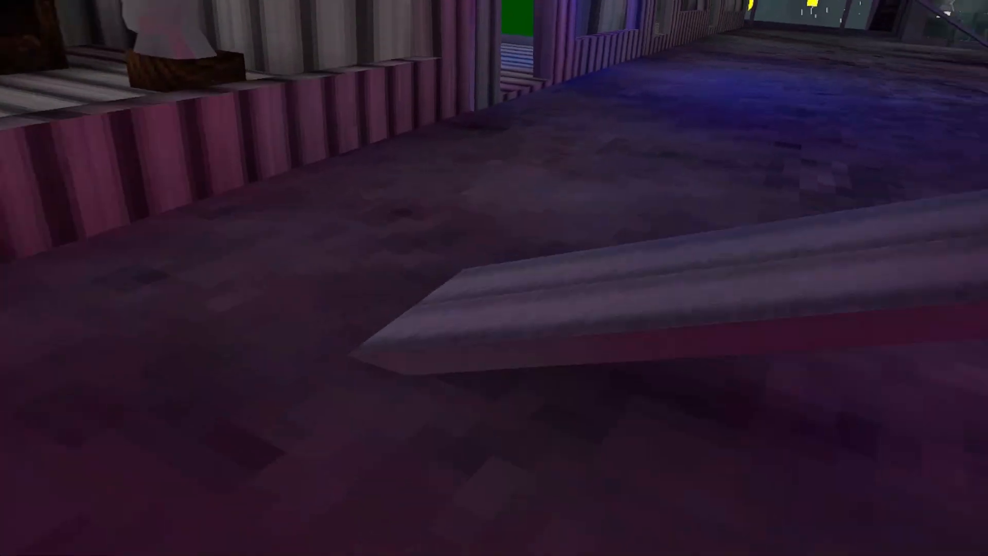
mouse_move(494, 278)
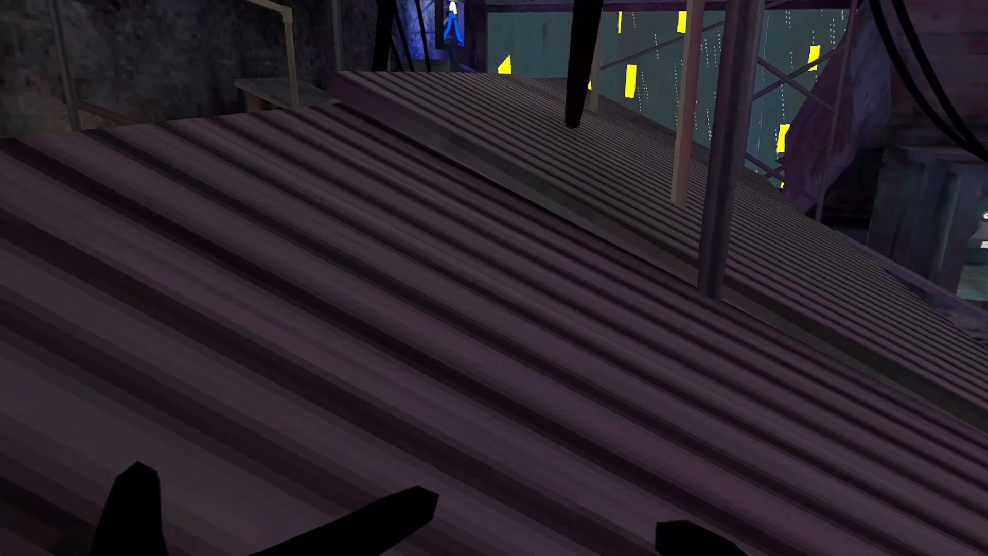
mouse_move(494, 278)
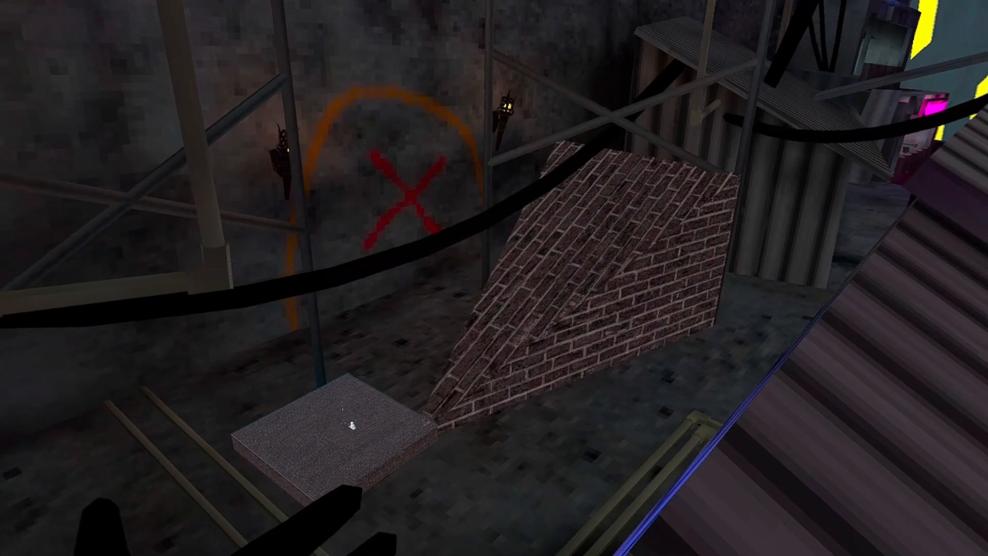
mouse_move(494, 278)
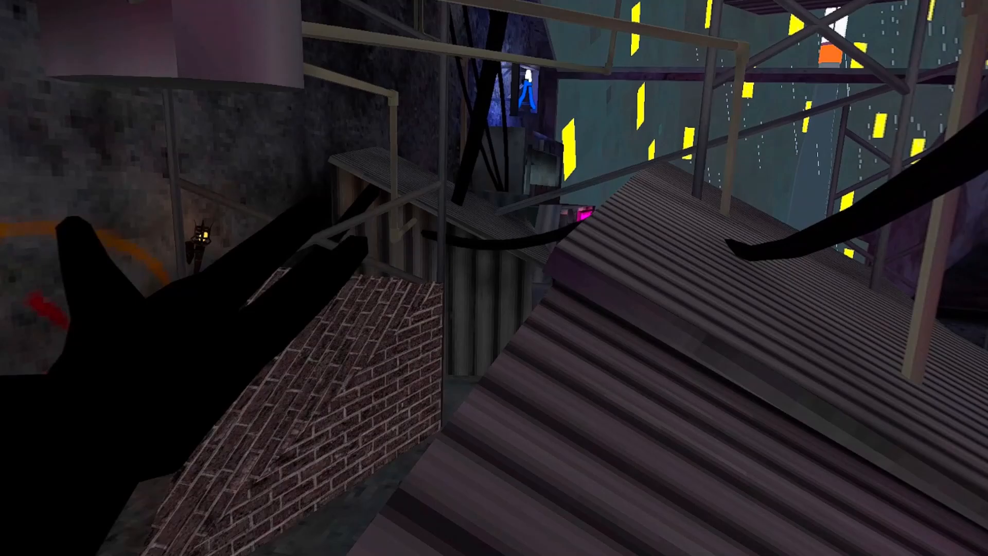
mouse_move(494, 277)
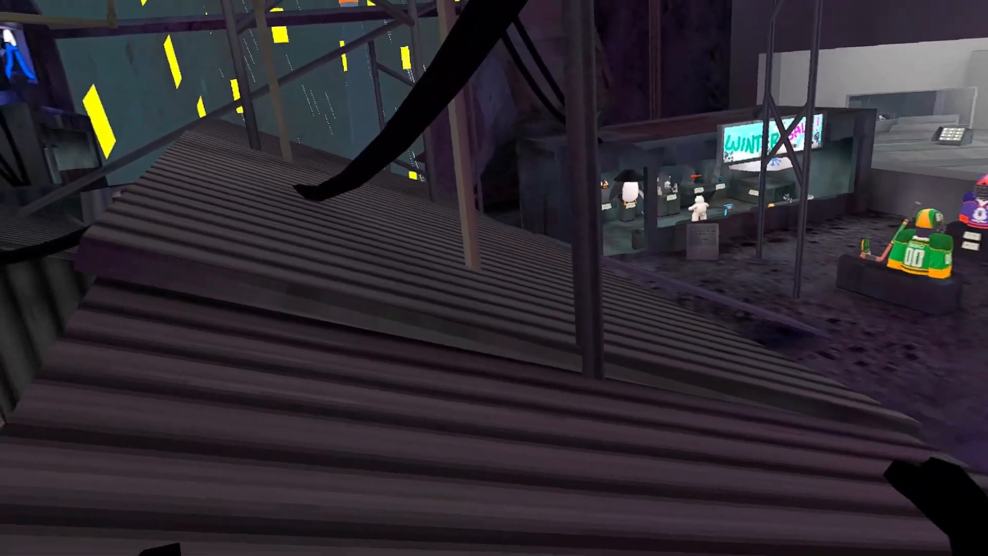
mouse_move(494, 278)
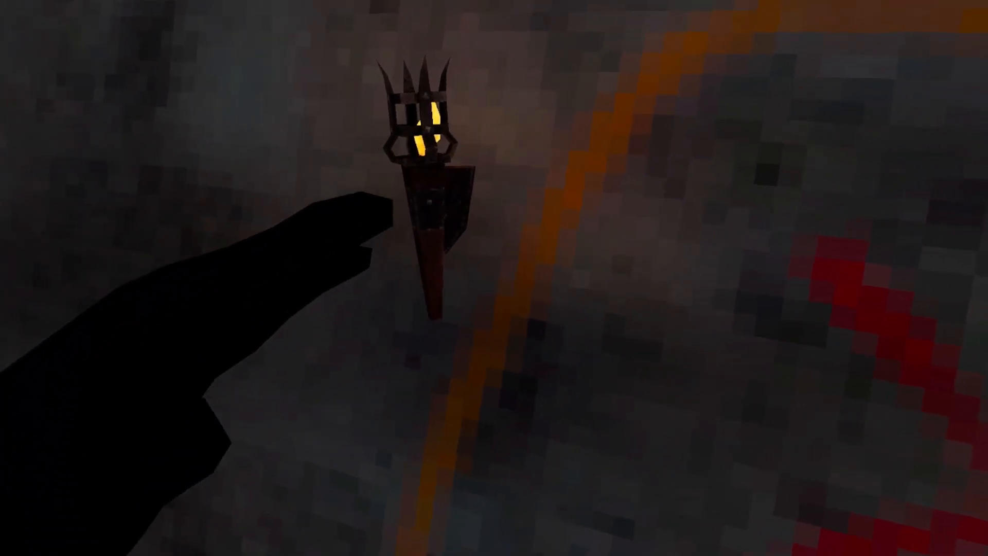
mouse_move(494, 278)
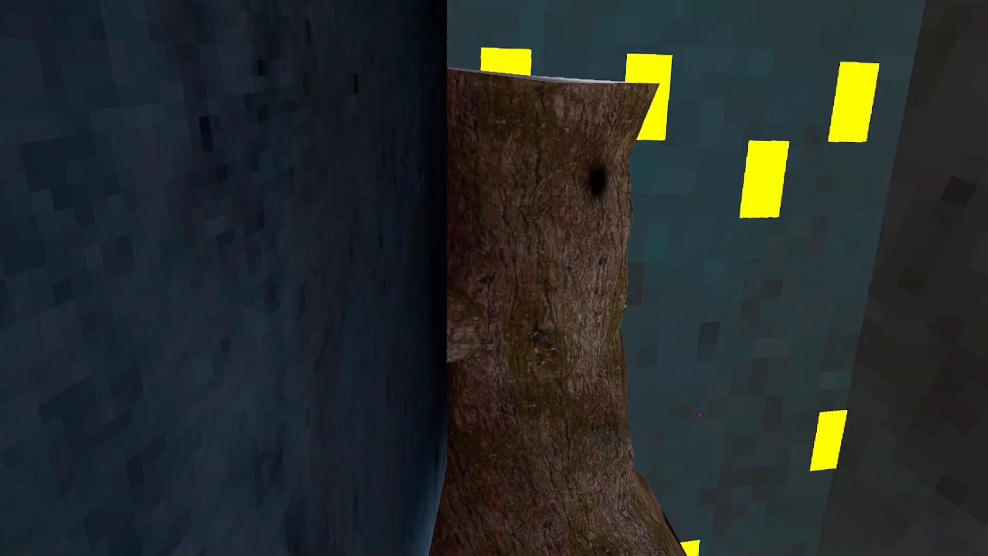
mouse_move(494, 278)
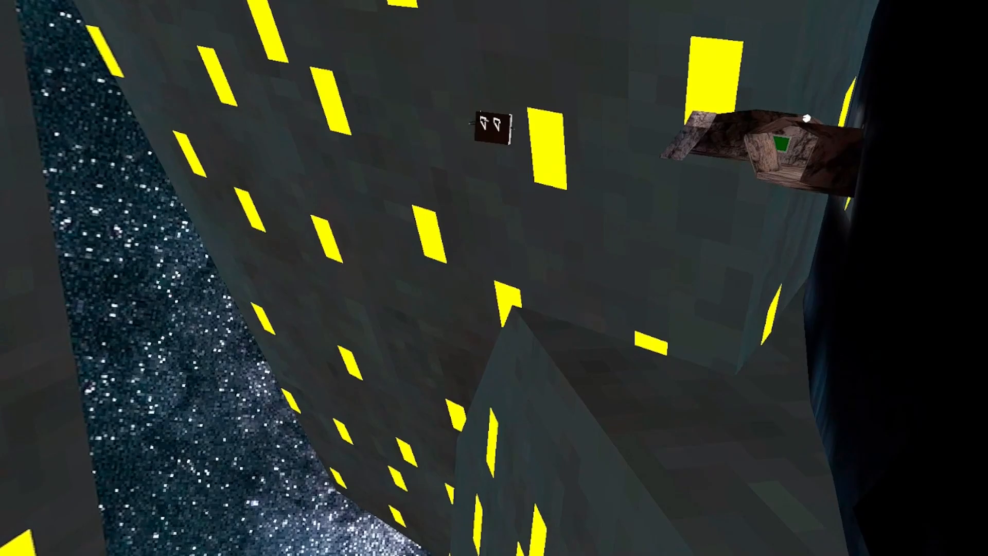
mouse_move(494, 278)
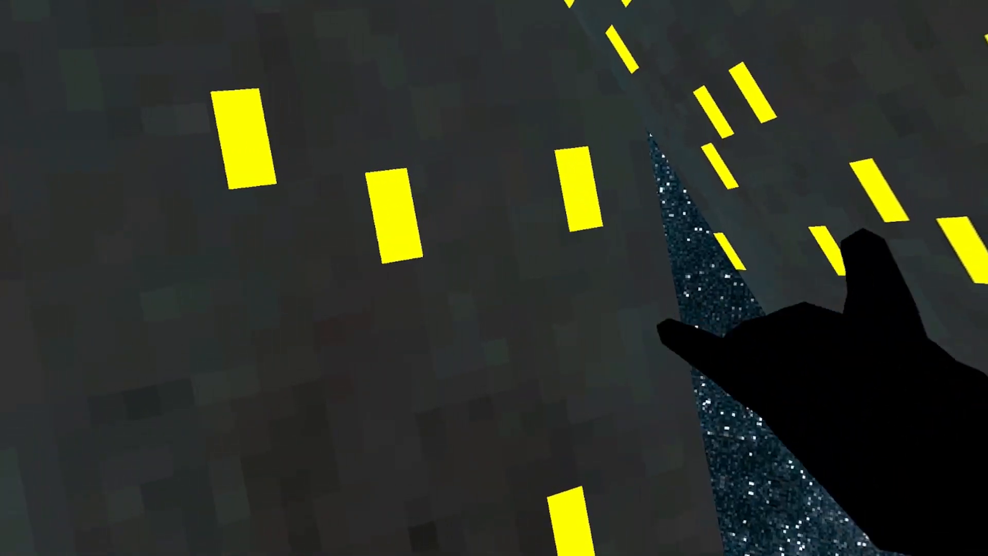
mouse_move(494, 278)
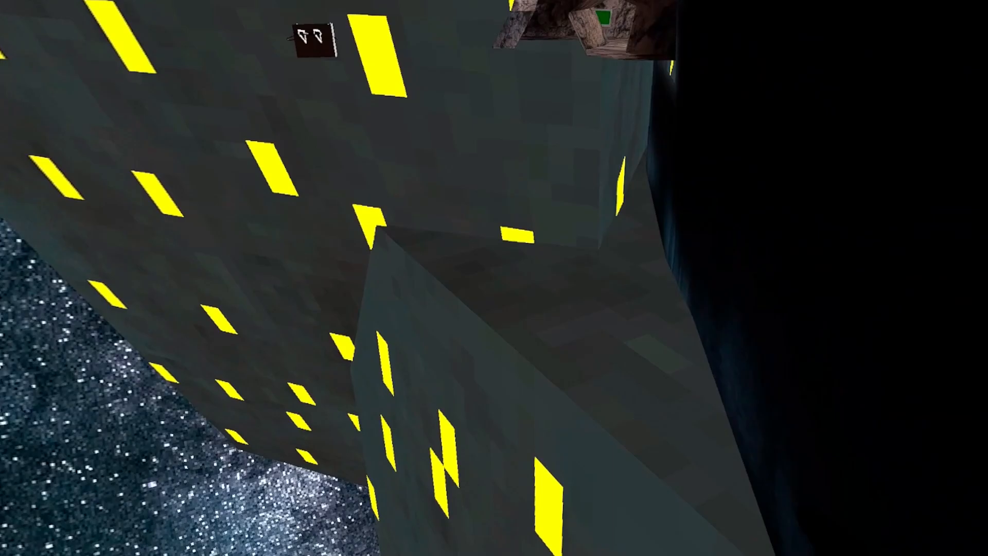
mouse_move(494, 278)
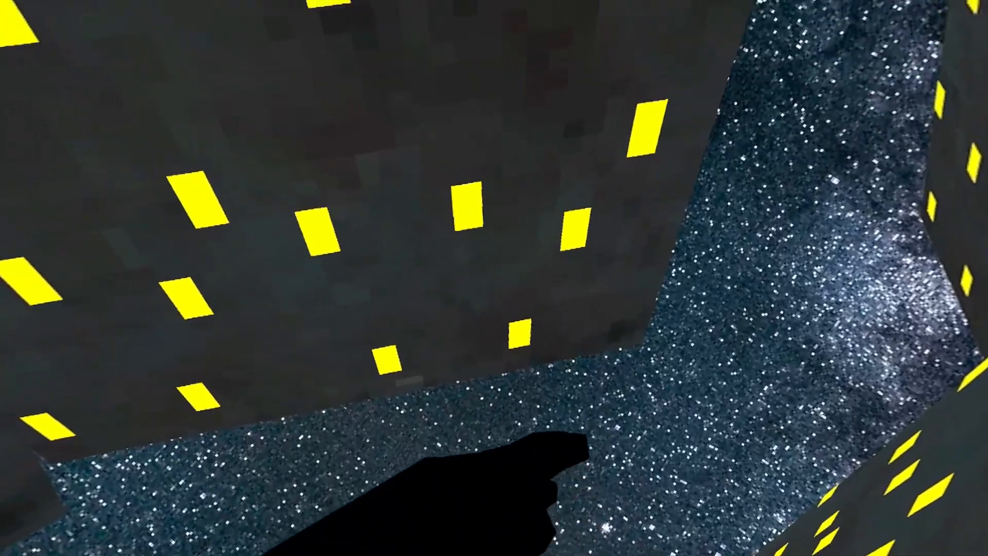
mouse_move(494, 278)
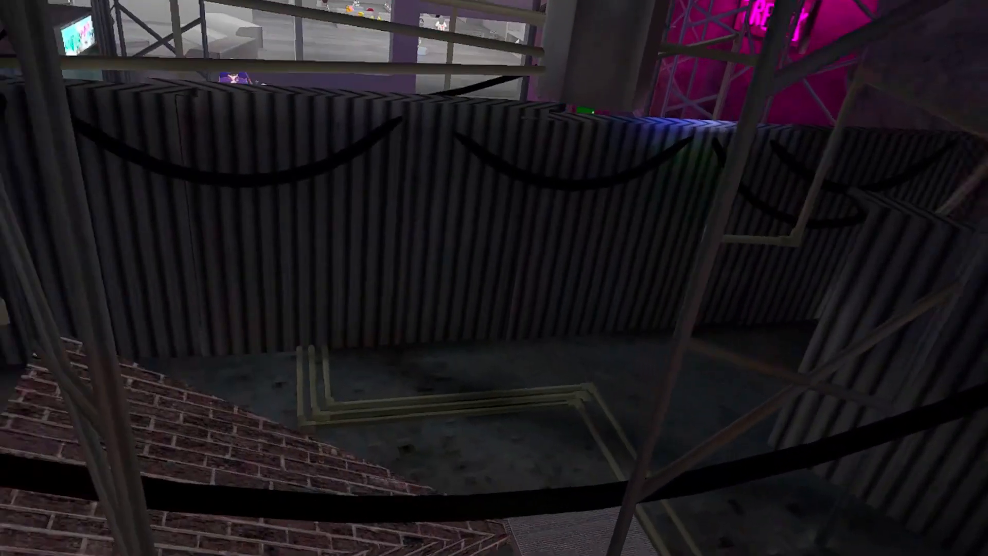
mouse_move(494, 278)
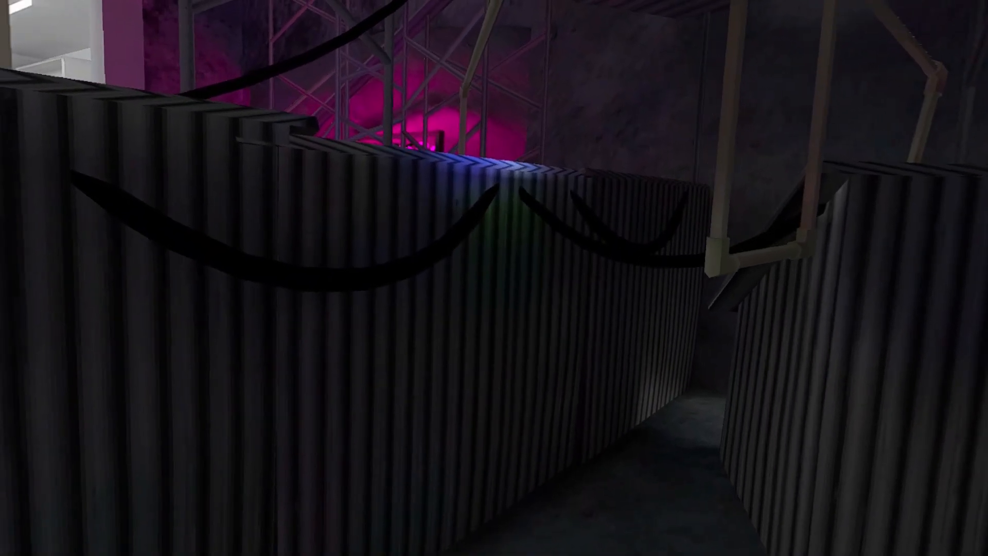
mouse_move(494, 278)
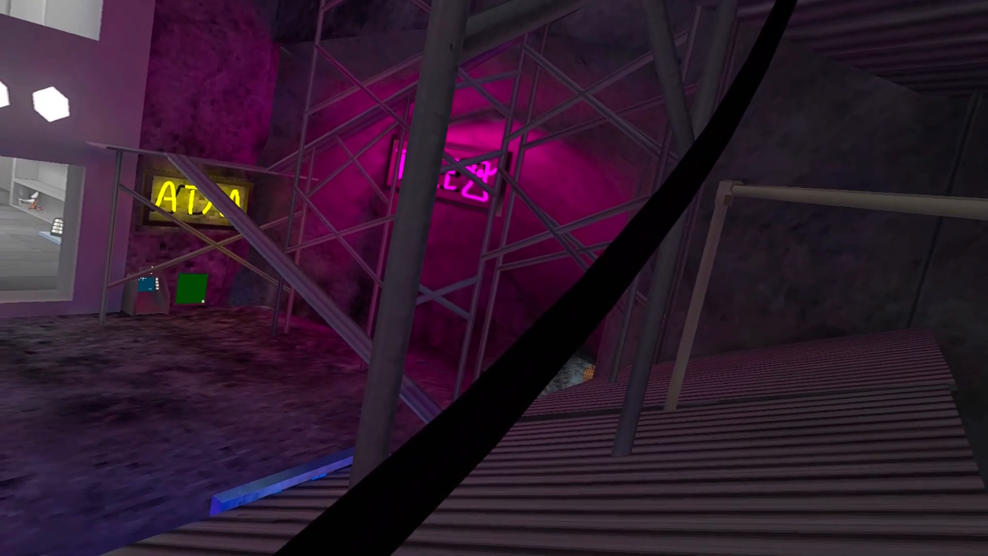
mouse_move(494, 278)
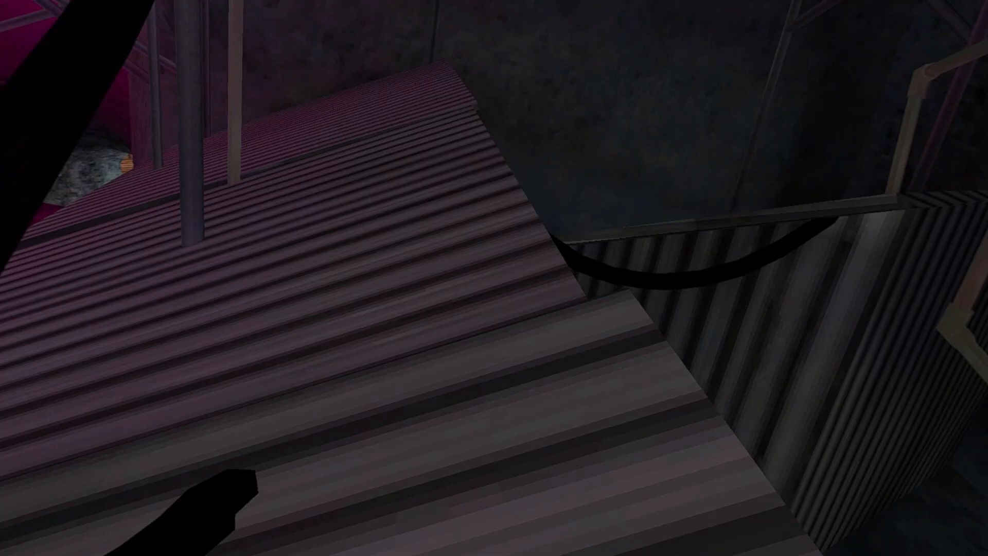
mouse_move(494, 278)
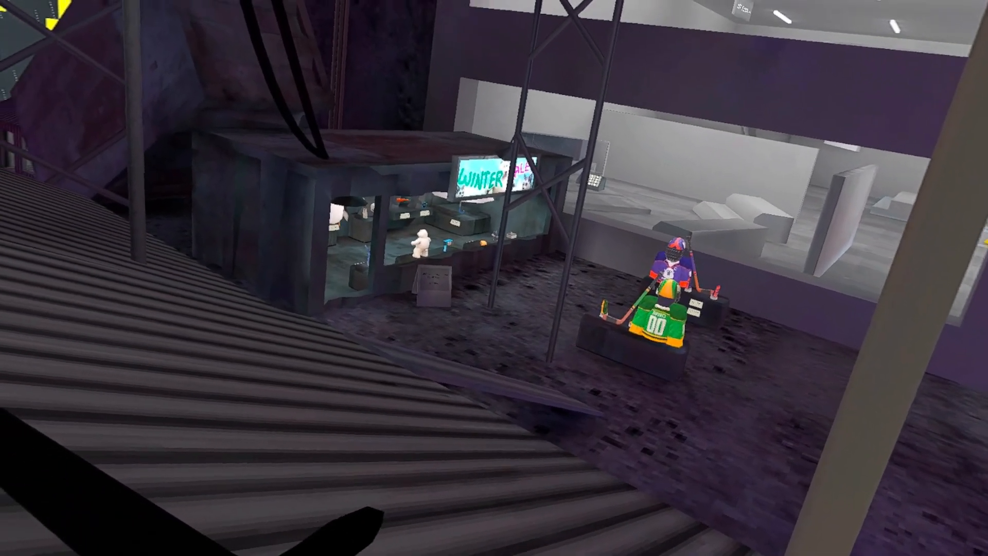
mouse_move(494, 277)
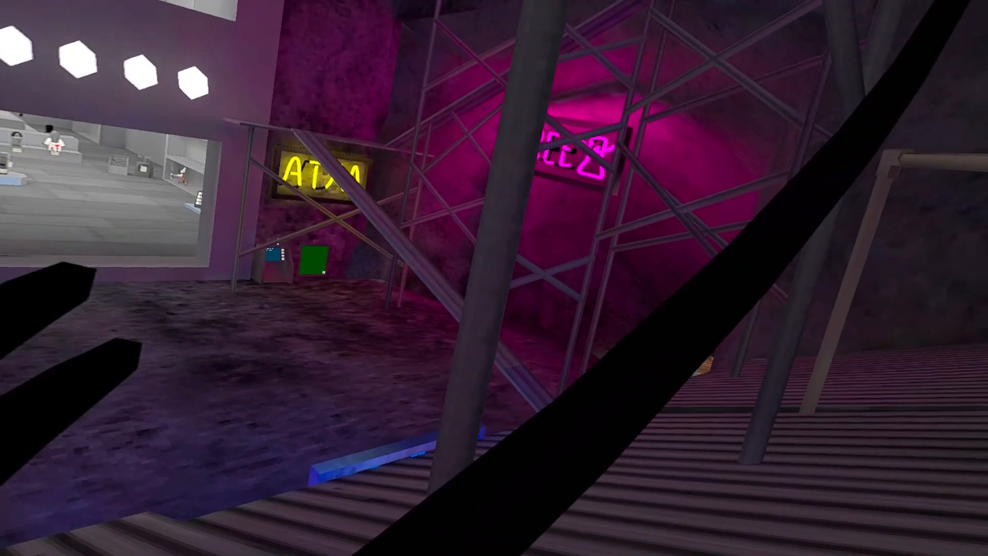
mouse_move(494, 278)
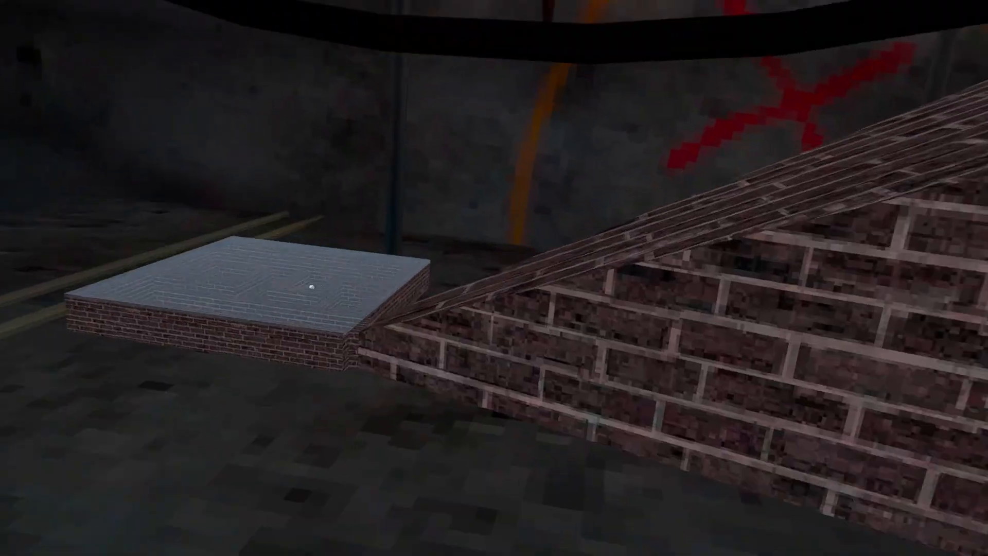
mouse_move(494, 278)
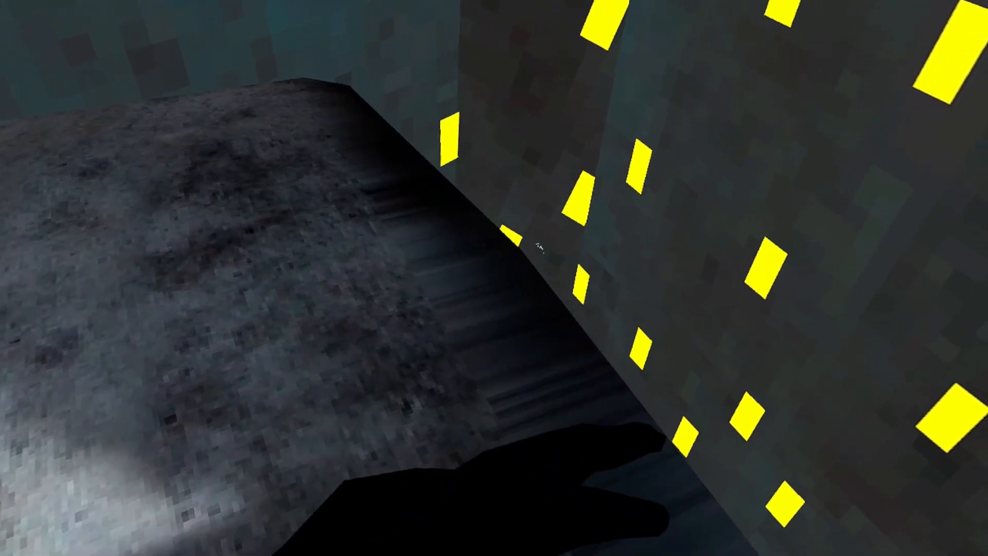
mouse_move(479, 252)
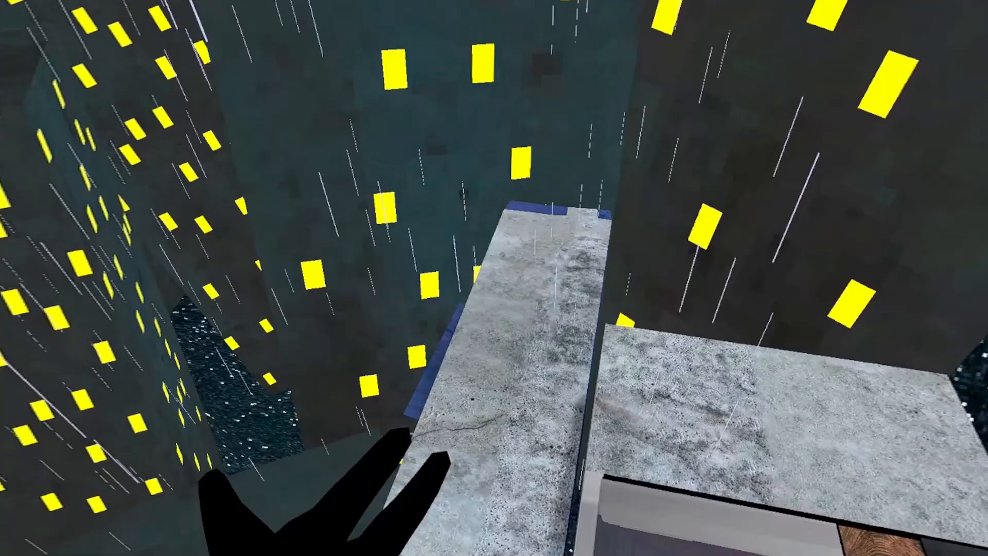
mouse_move(494, 278)
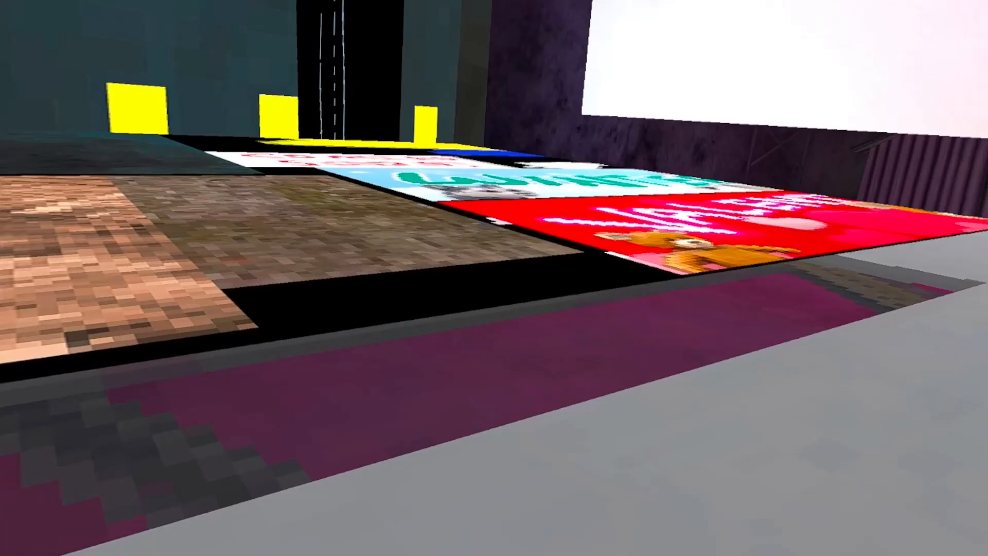
mouse_move(494, 278)
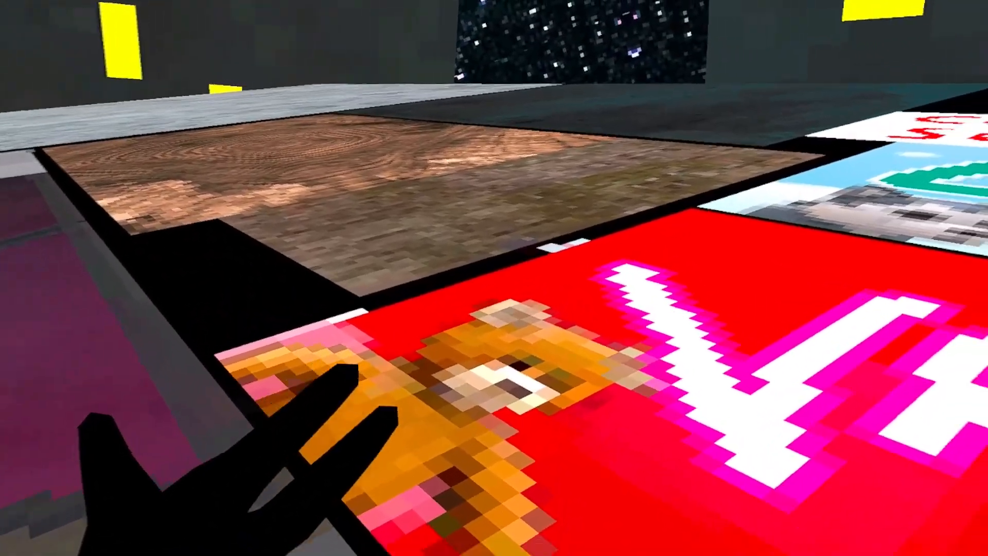
mouse_move(494, 278)
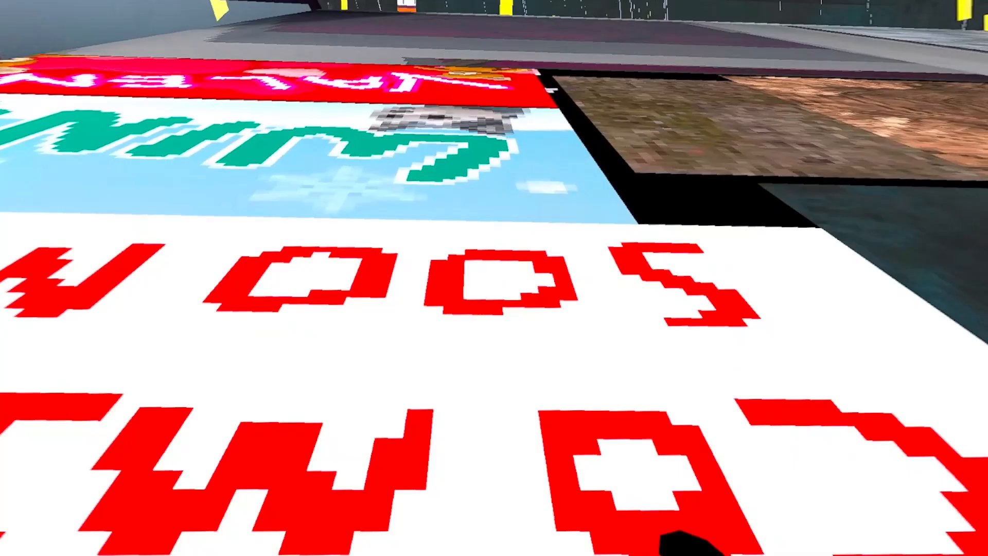
mouse_move(494, 278)
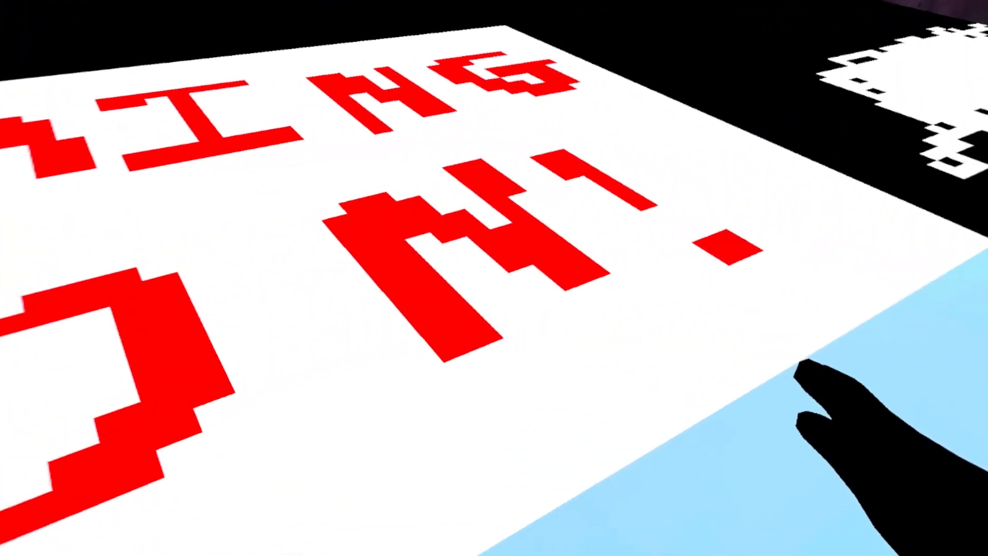
mouse_move(494, 278)
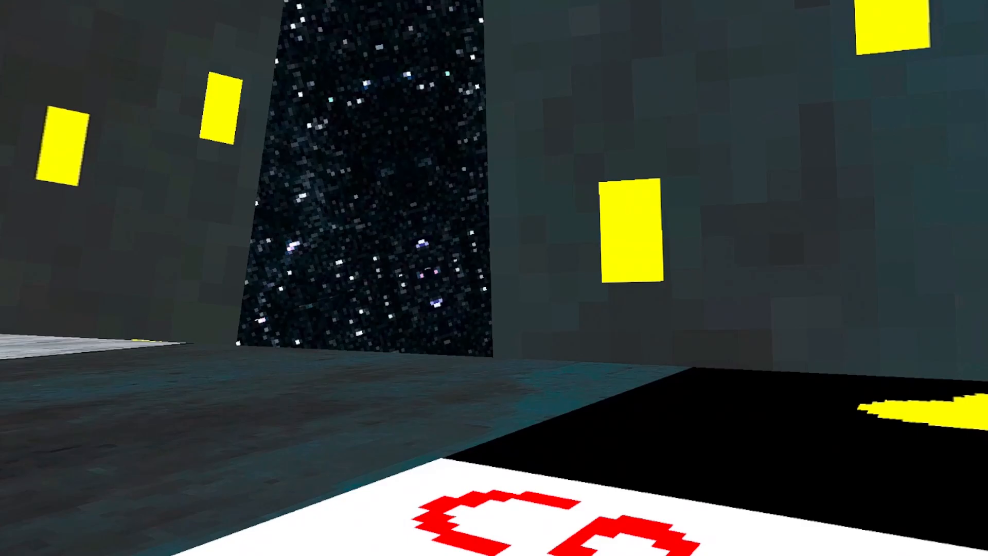
mouse_move(494, 278)
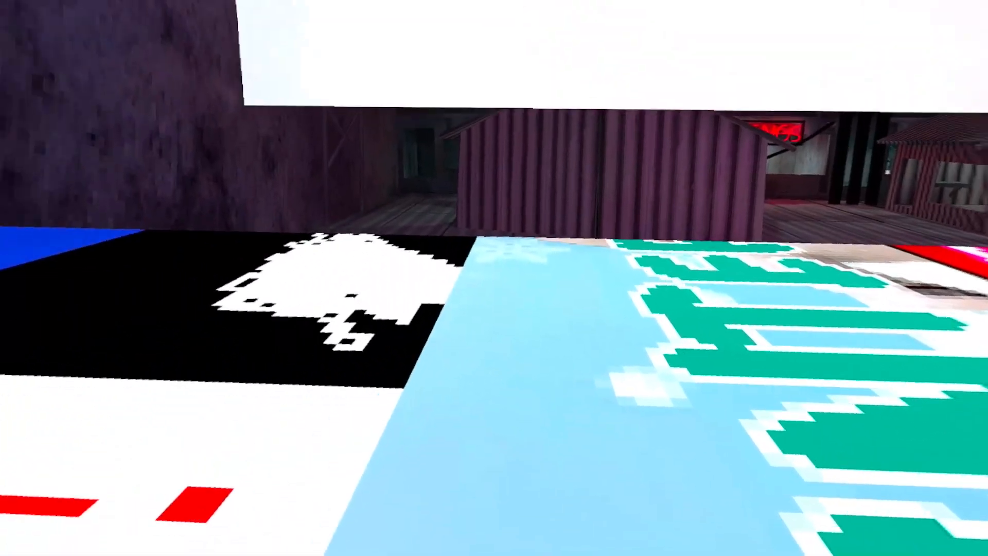
mouse_move(494, 278)
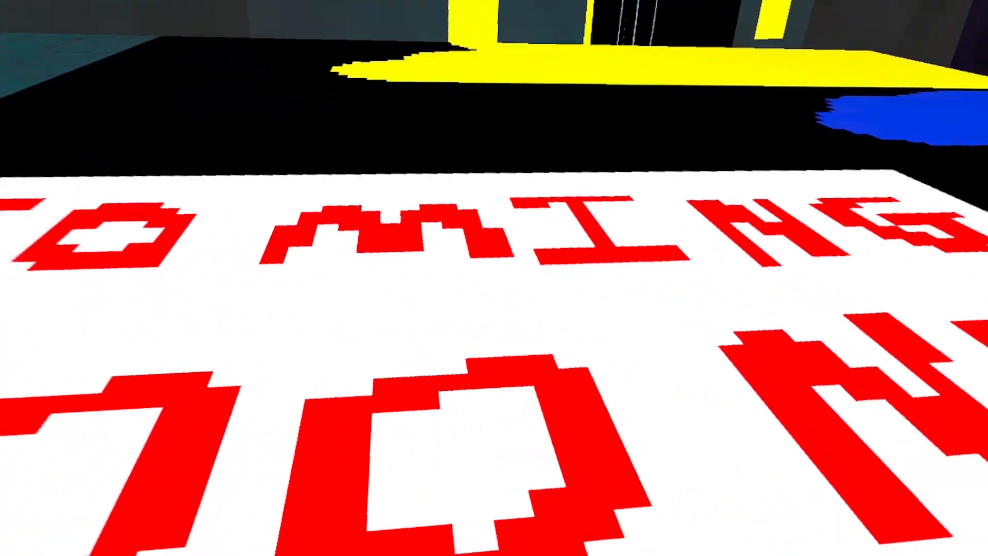
mouse_move(494, 278)
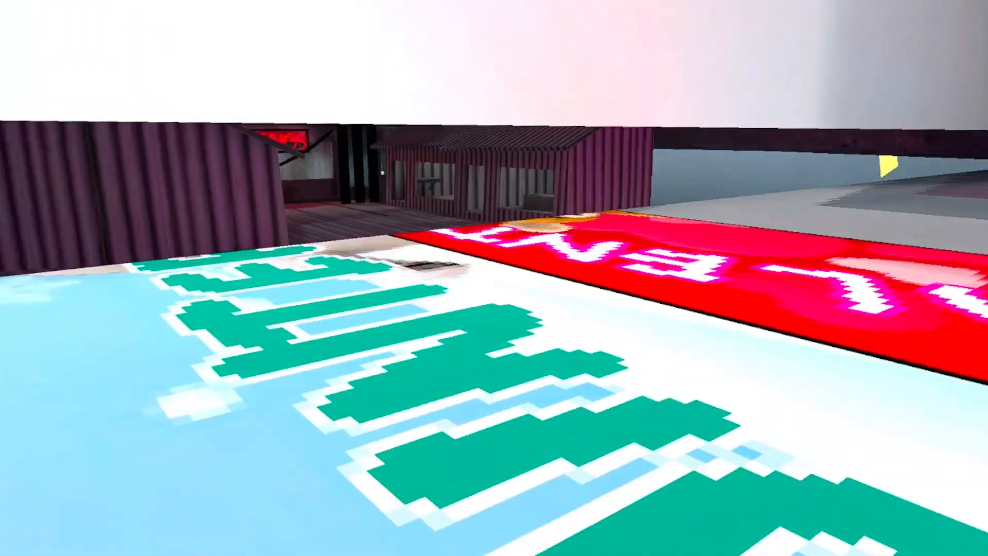
mouse_move(494, 278)
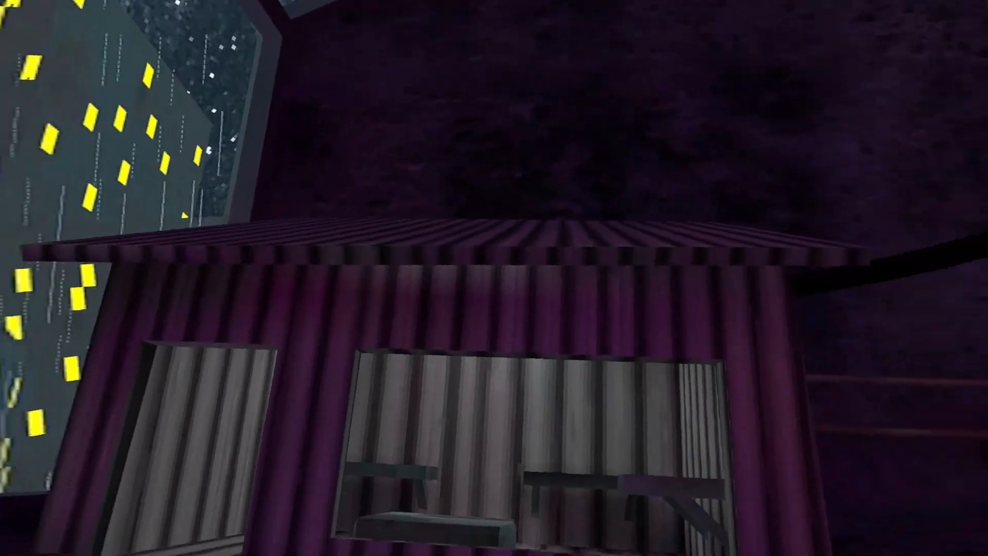
mouse_move(494, 277)
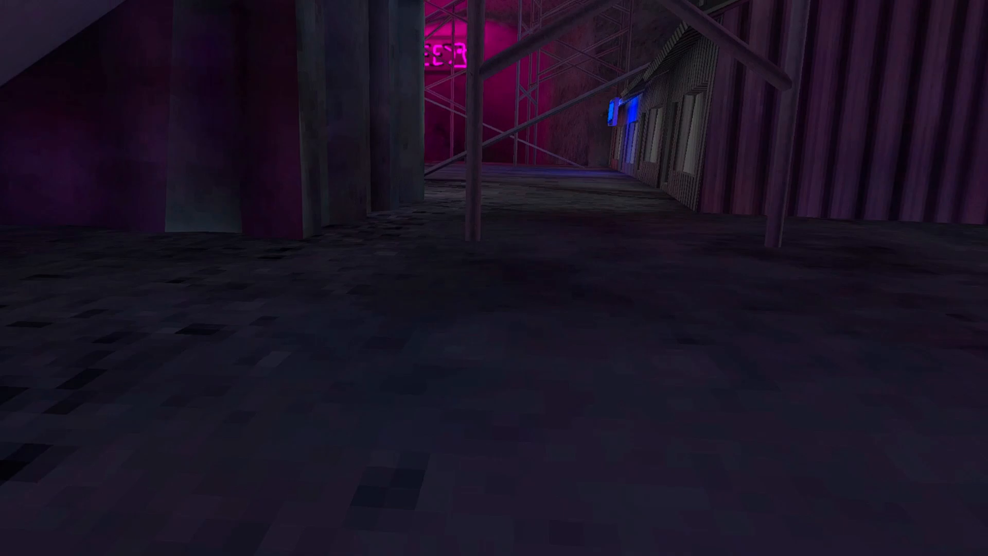
mouse_move(494, 278)
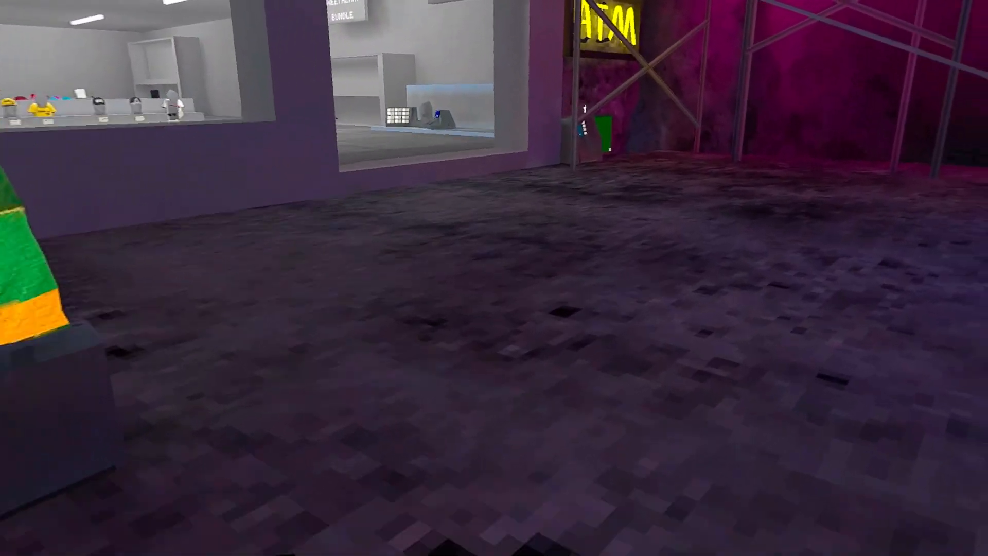
mouse_move(494, 278)
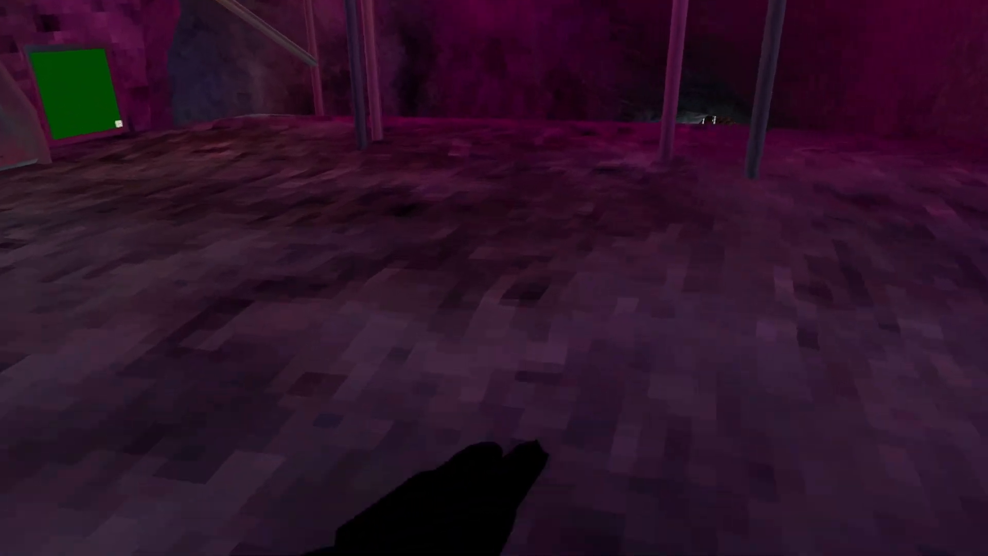
mouse_move(494, 278)
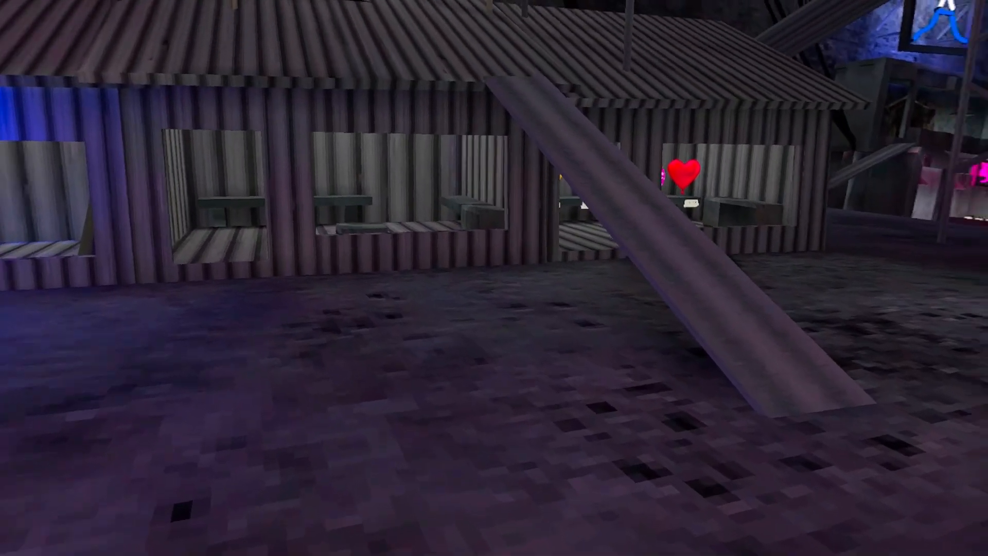
mouse_move(494, 278)
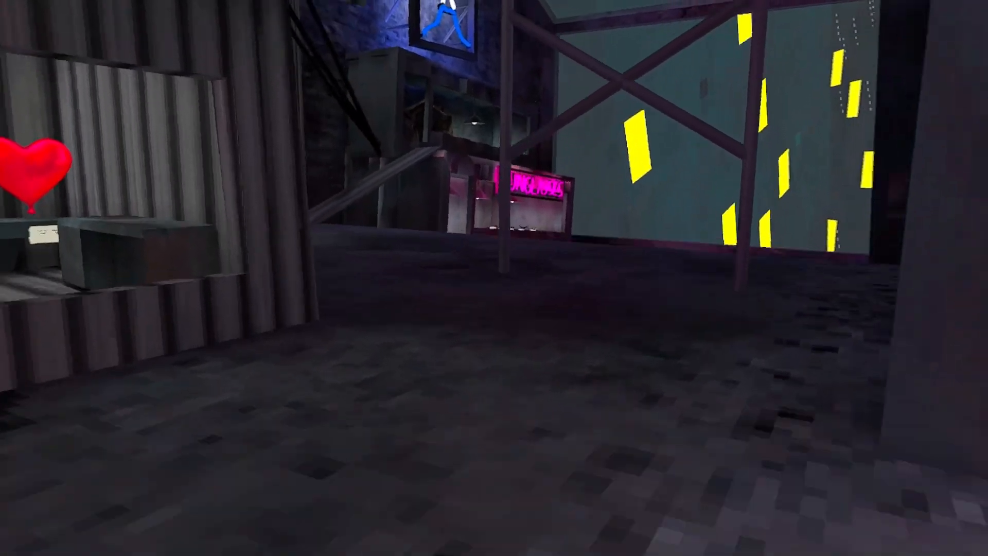
mouse_move(494, 278)
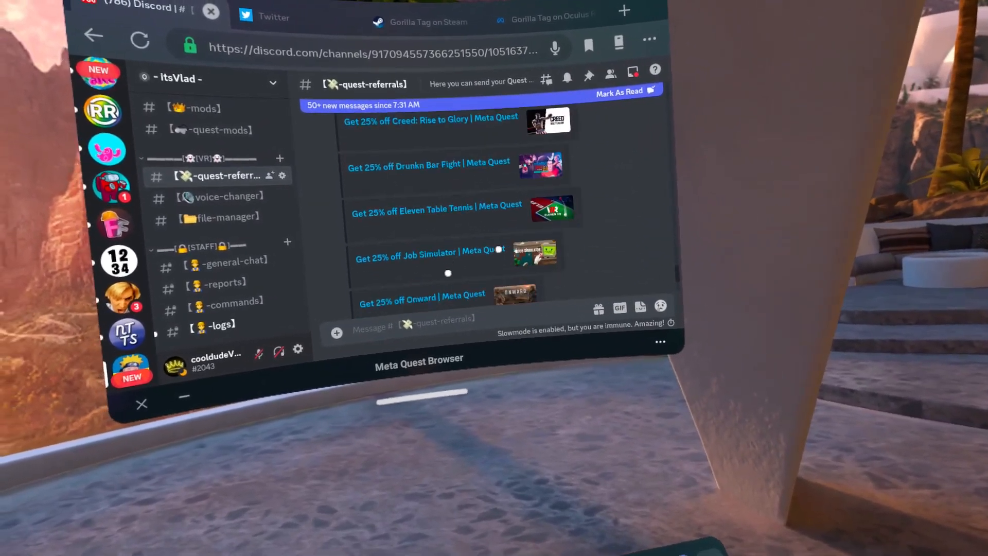
Step: Scroll down the quest-referrals channel to reveal more referral posts like Ancient Dungeon and Blade & Sorcery
scroll("down", 3)
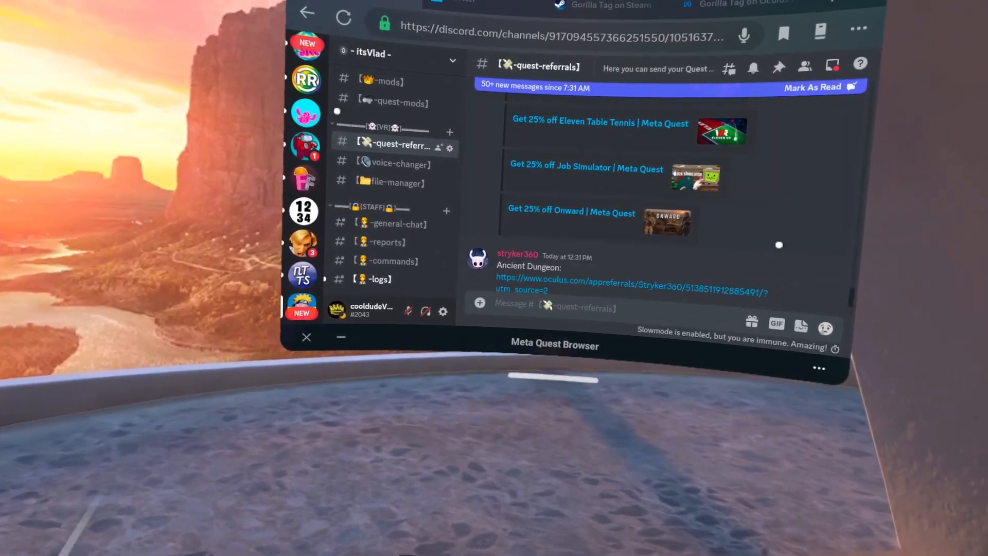
scroll("down", 3)
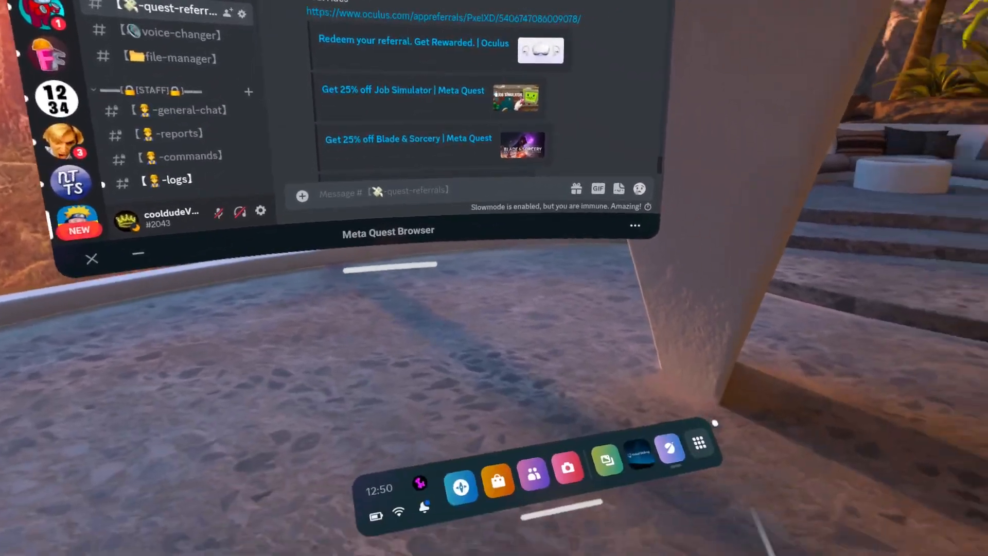
Step: Launch the Camera app from the App Library in Meta Quest Home
left_click(699, 443)
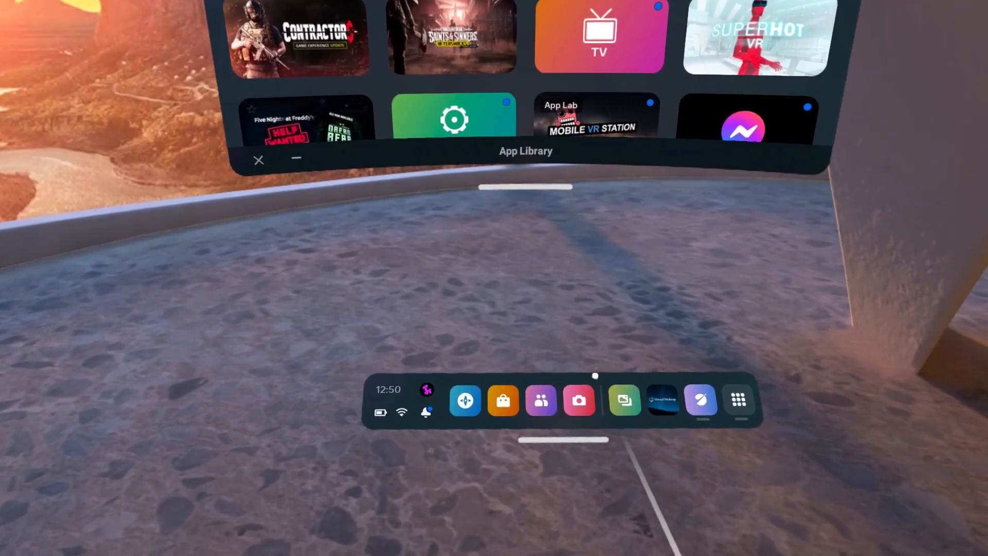
left_click(578, 401)
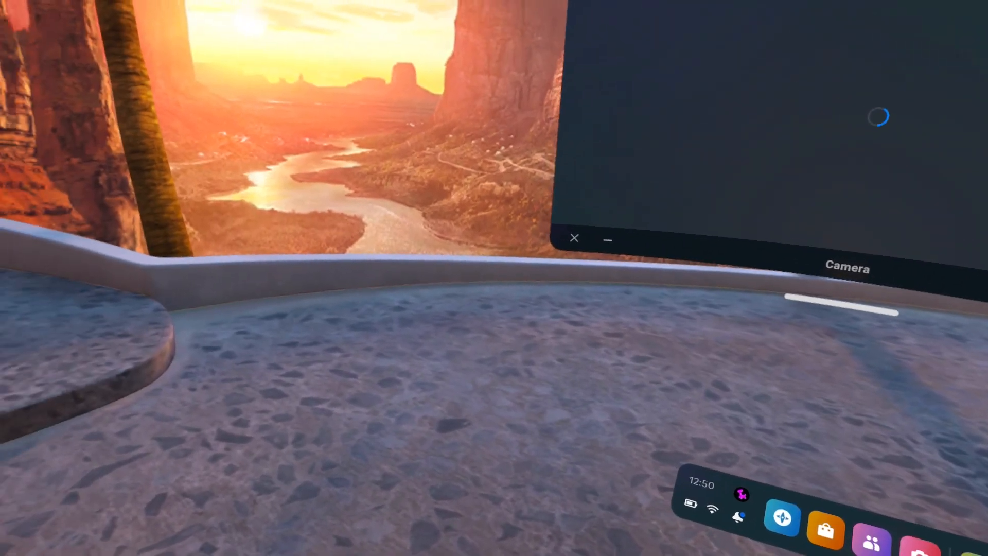